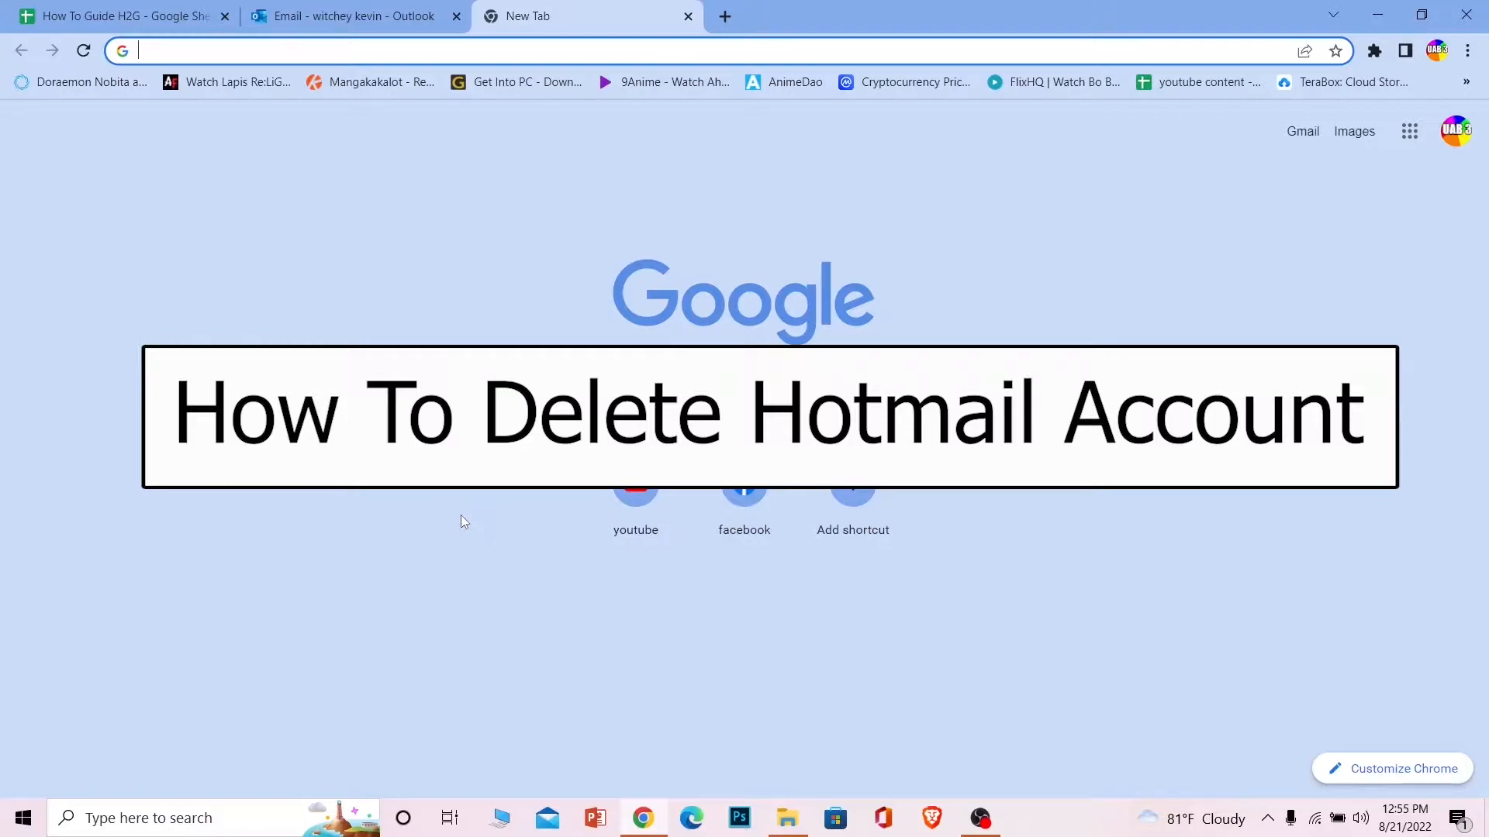
- Search Google for 'hotmail' so Outlook.com appears as the top result
type("hotmail")
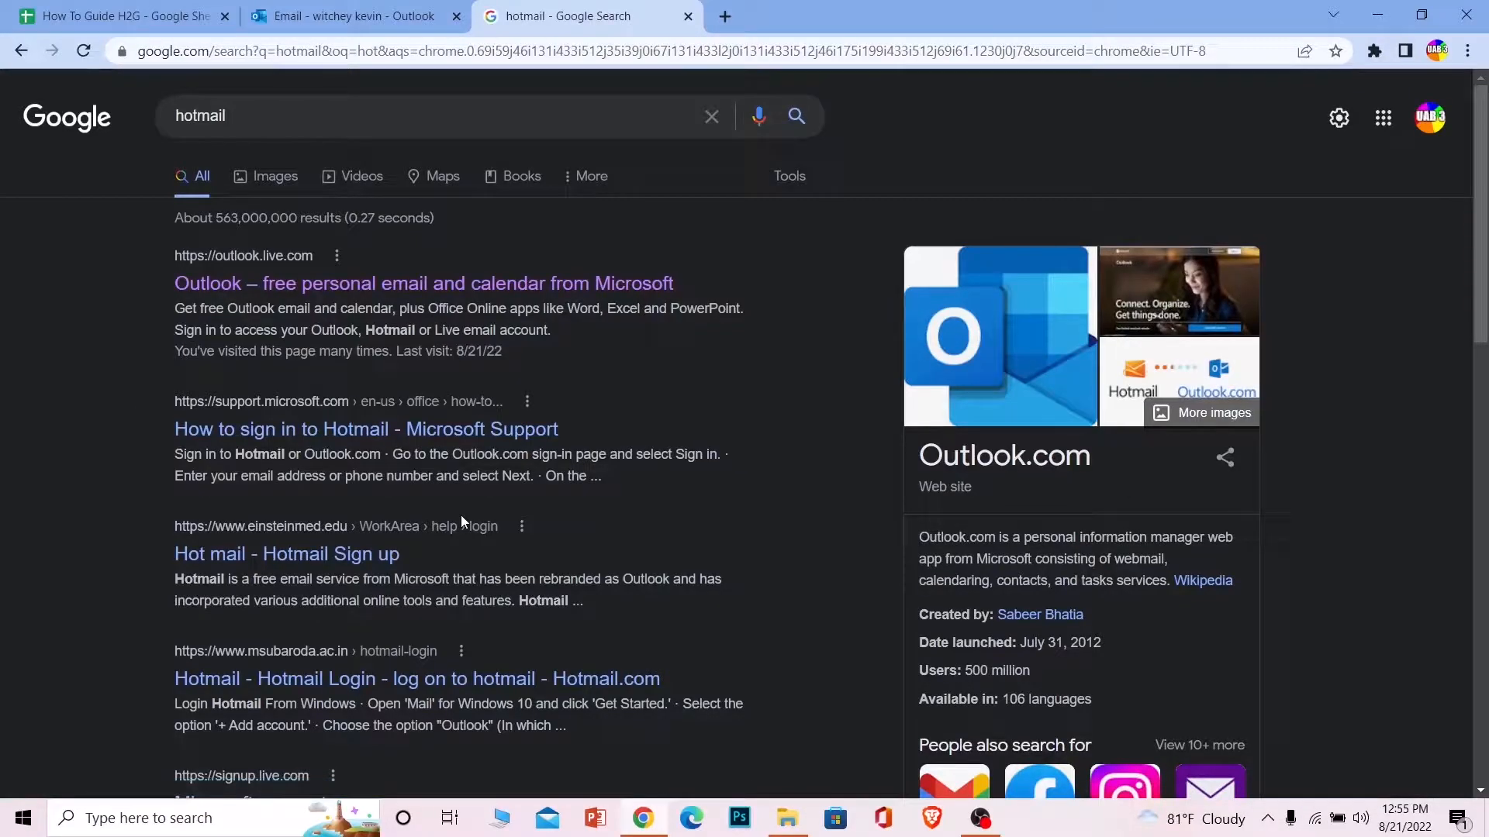
mouse_move(983, 453)
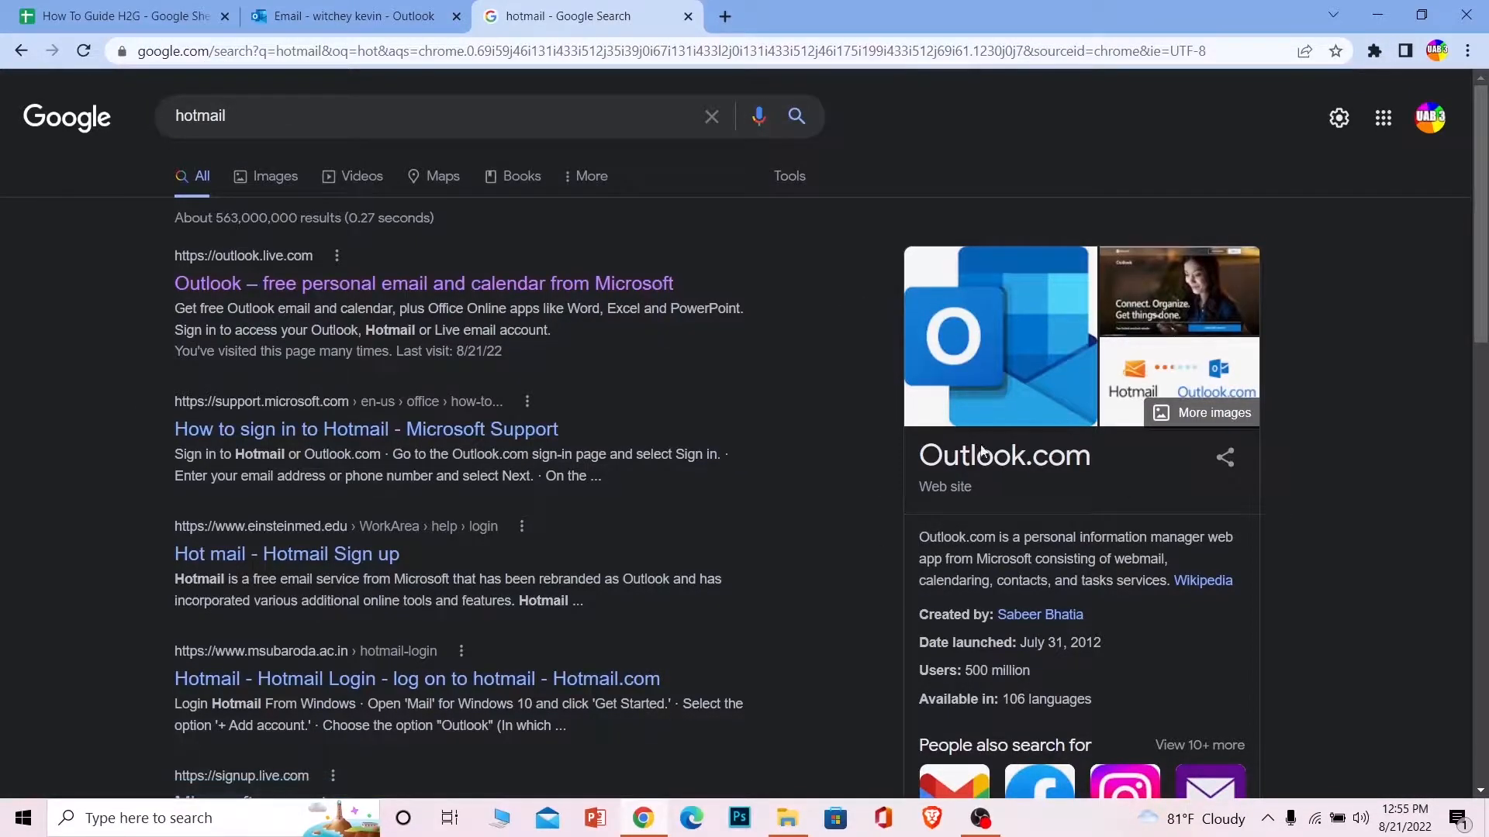
mouse_move(1108, 462)
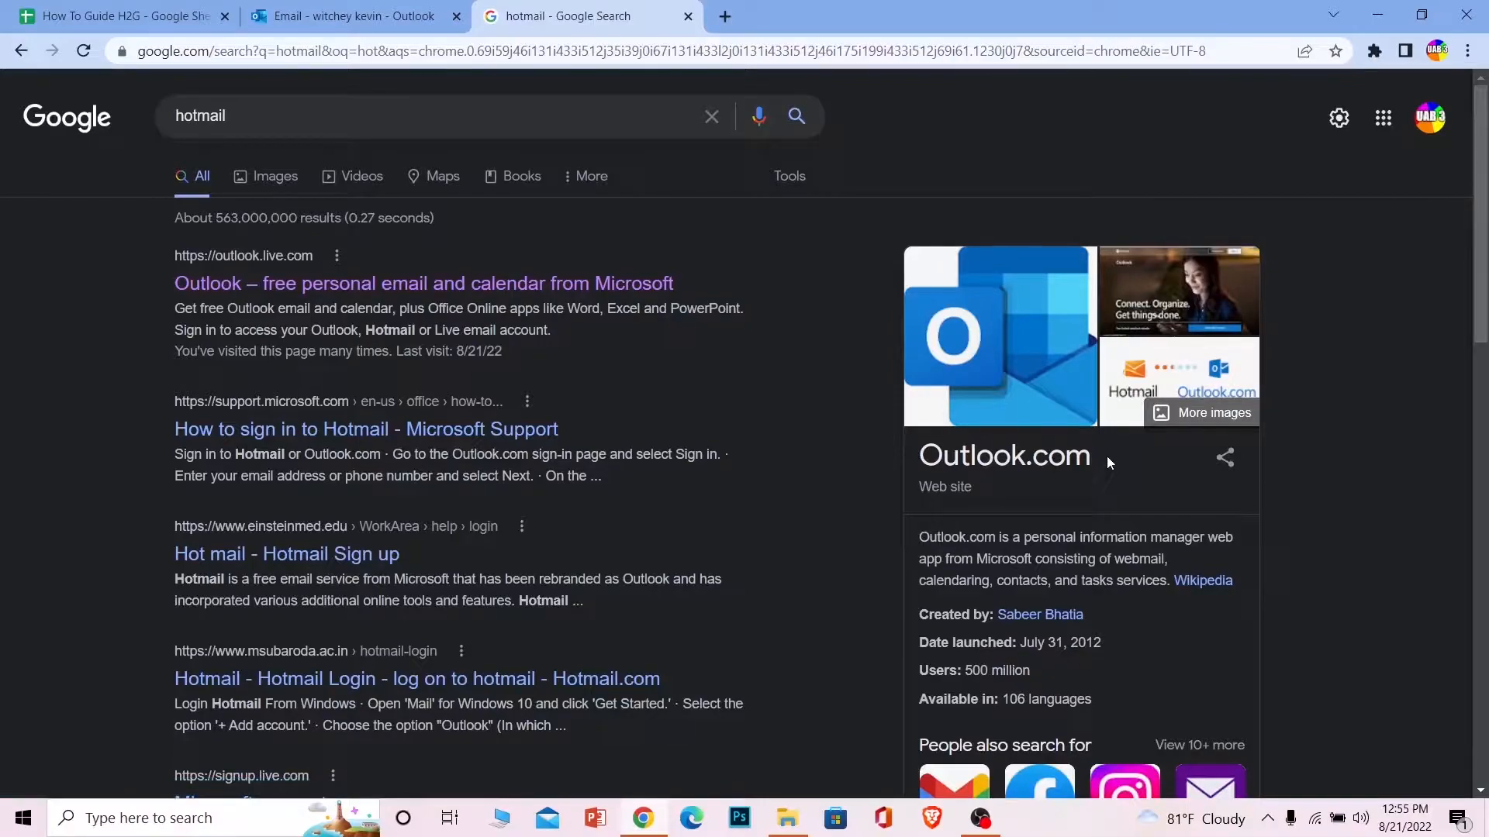
mouse_move(1096, 397)
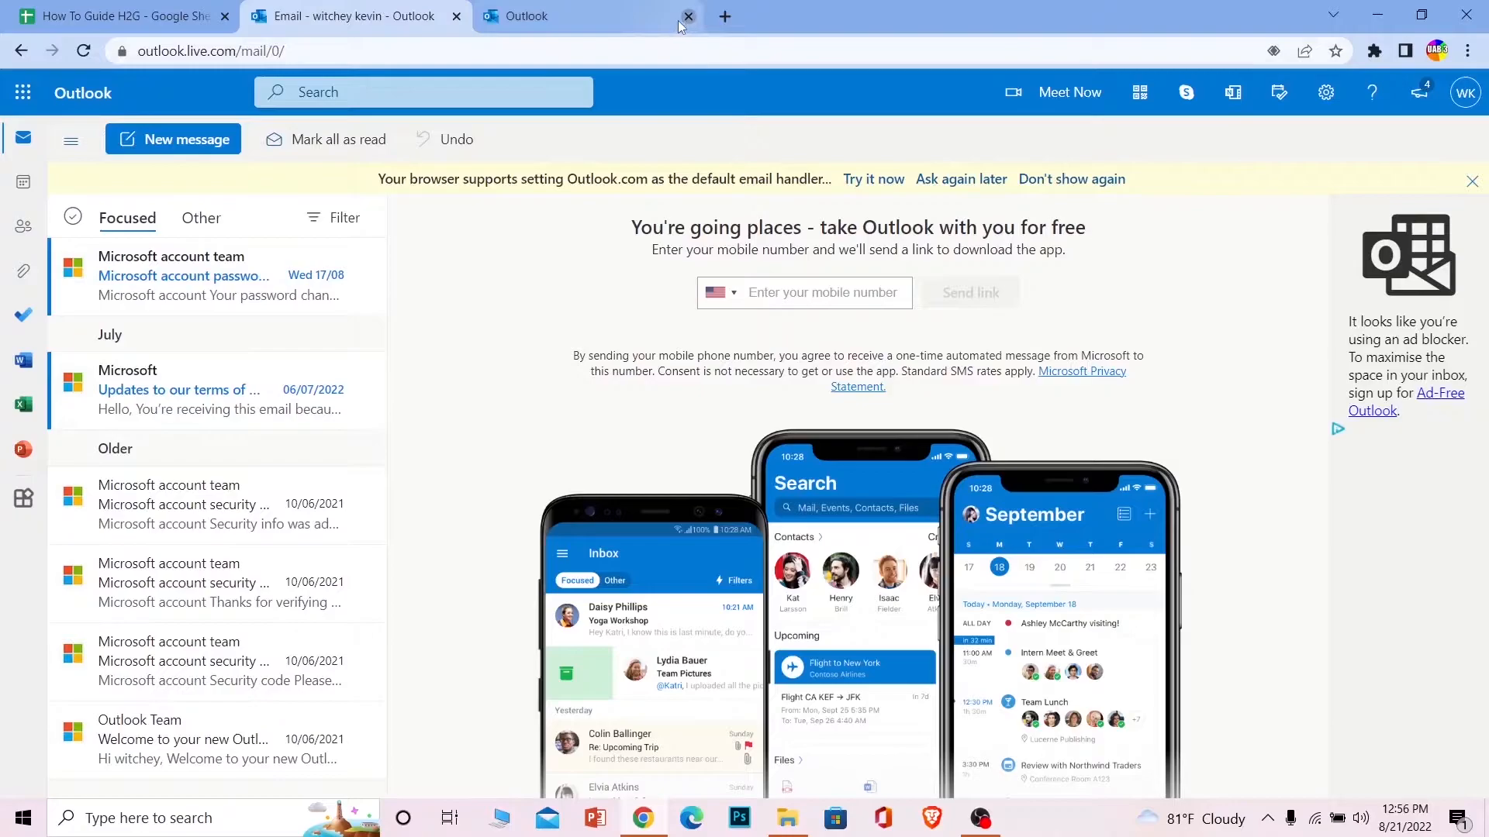
- Close the duplicate Outlook tab and go to 'My Microsoft account' from the profile menu
left_click(688, 17)
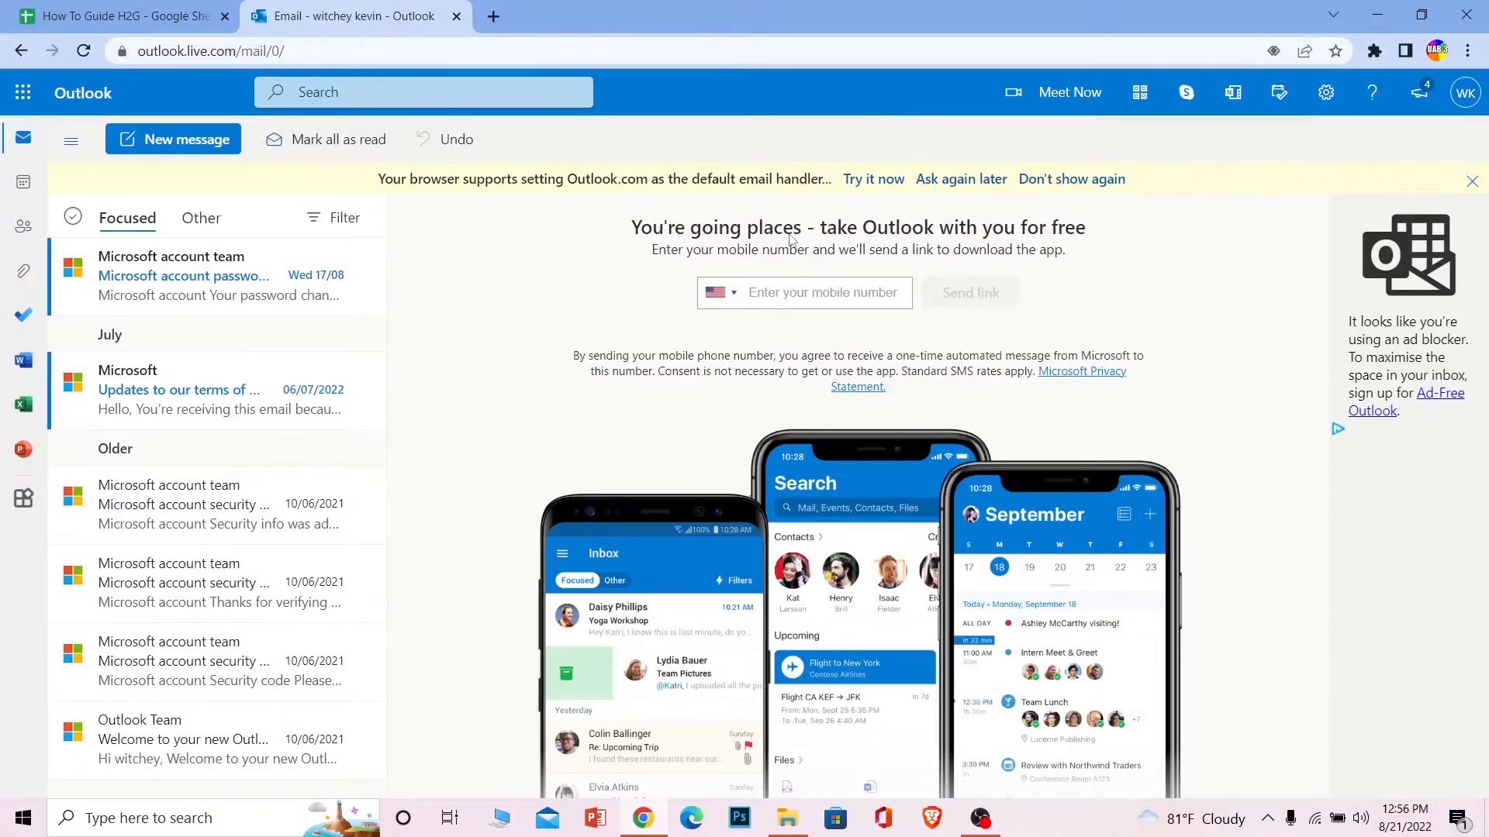
mouse_move(1458, 219)
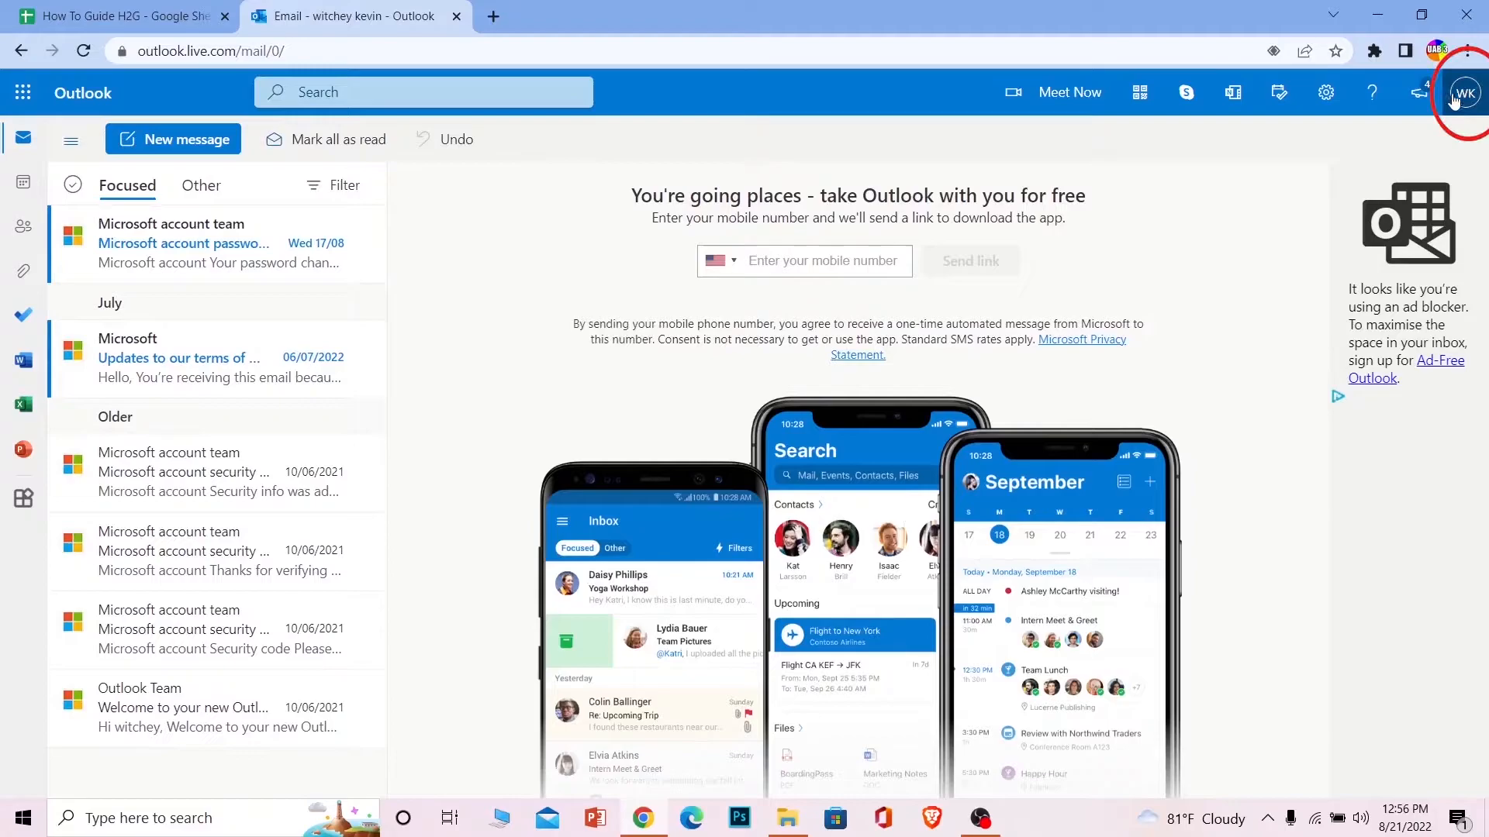
left_click(1464, 92)
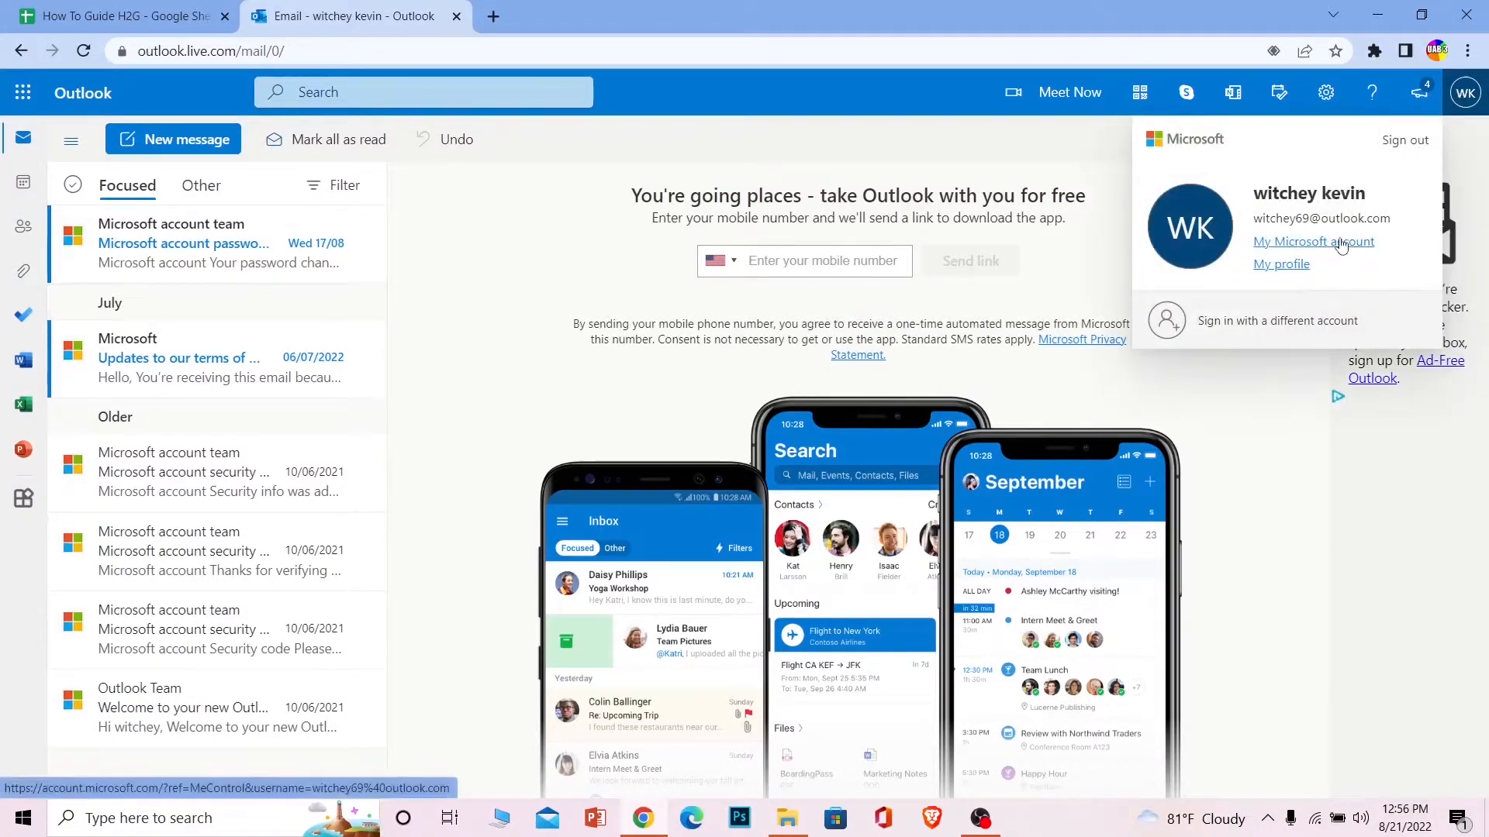
left_click(1312, 241)
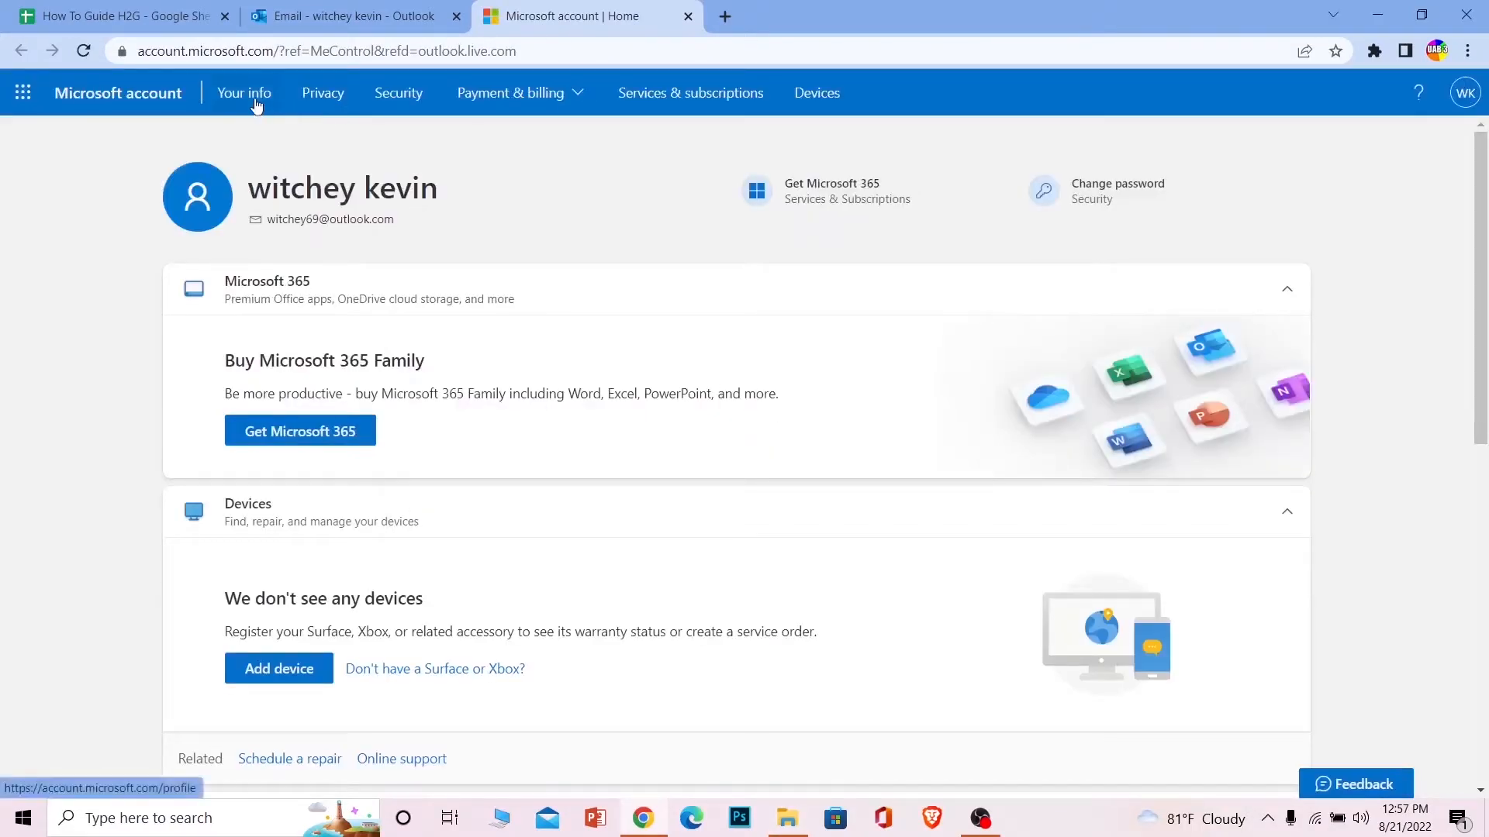
- Go to 'Your info' and follow the 'Close account' link under Account info
left_click(245, 92)
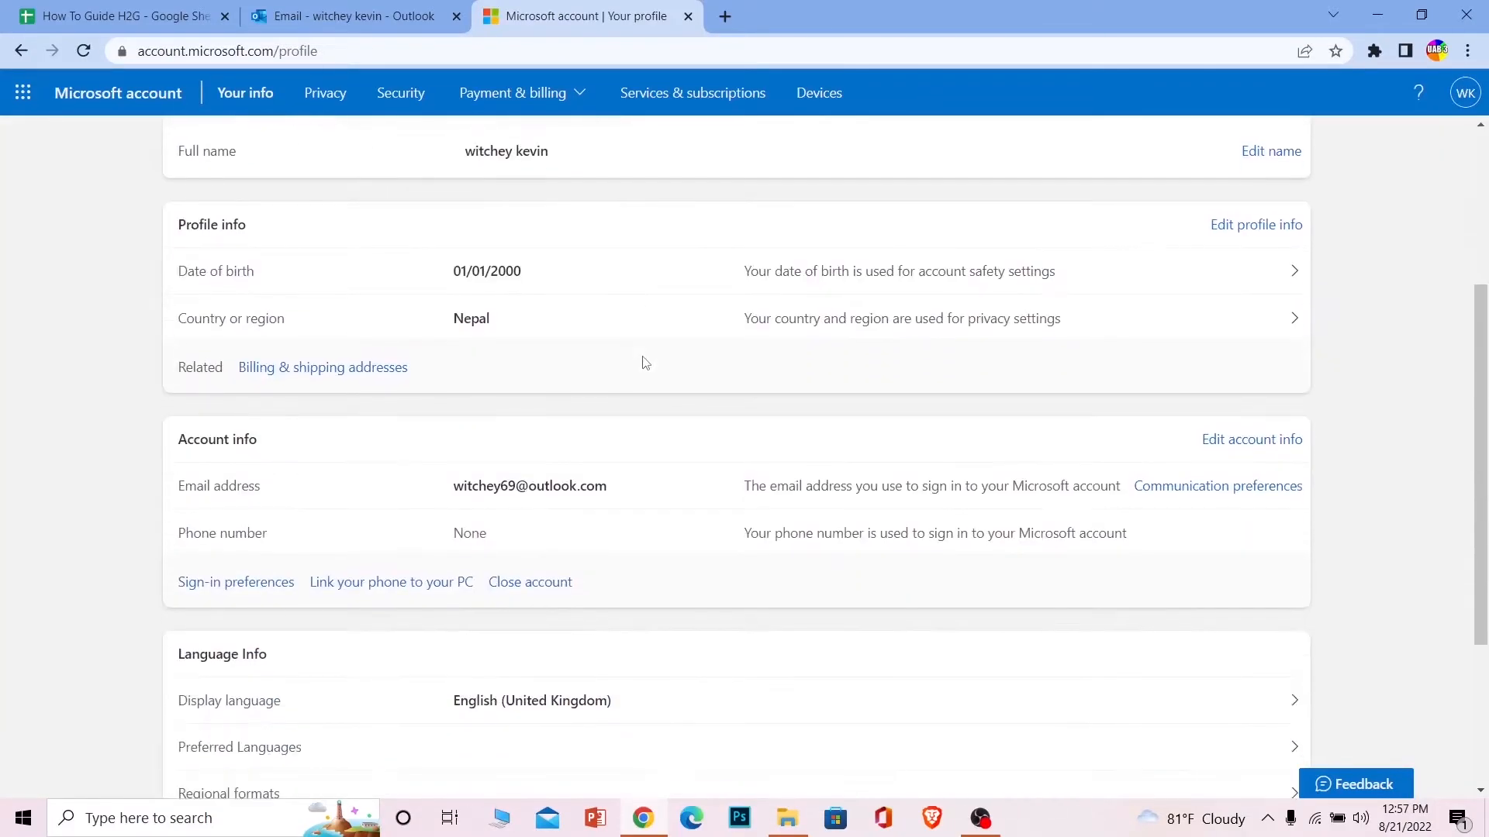
scroll("down", 3)
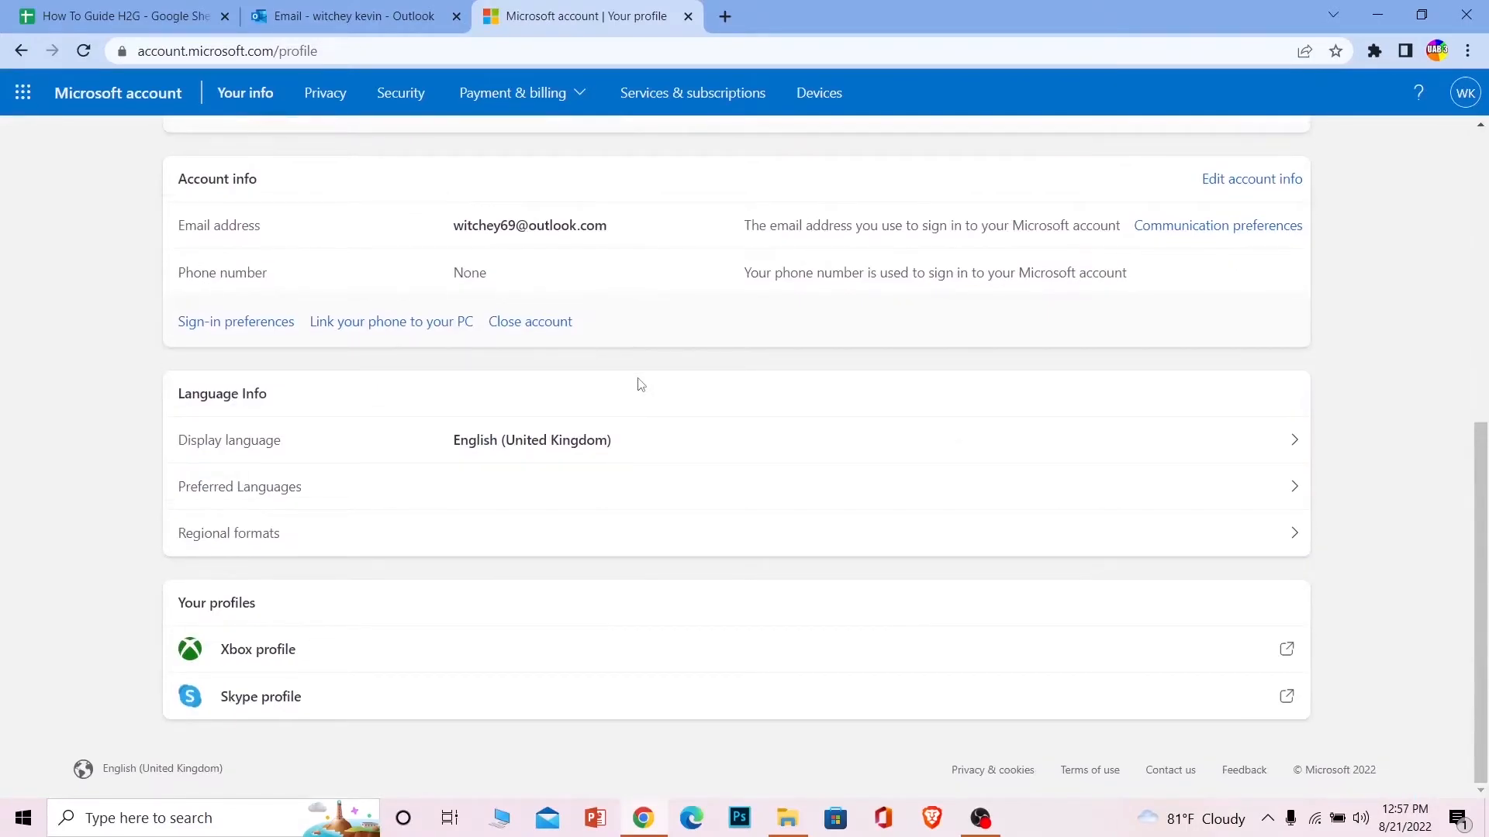
mouse_move(530, 321)
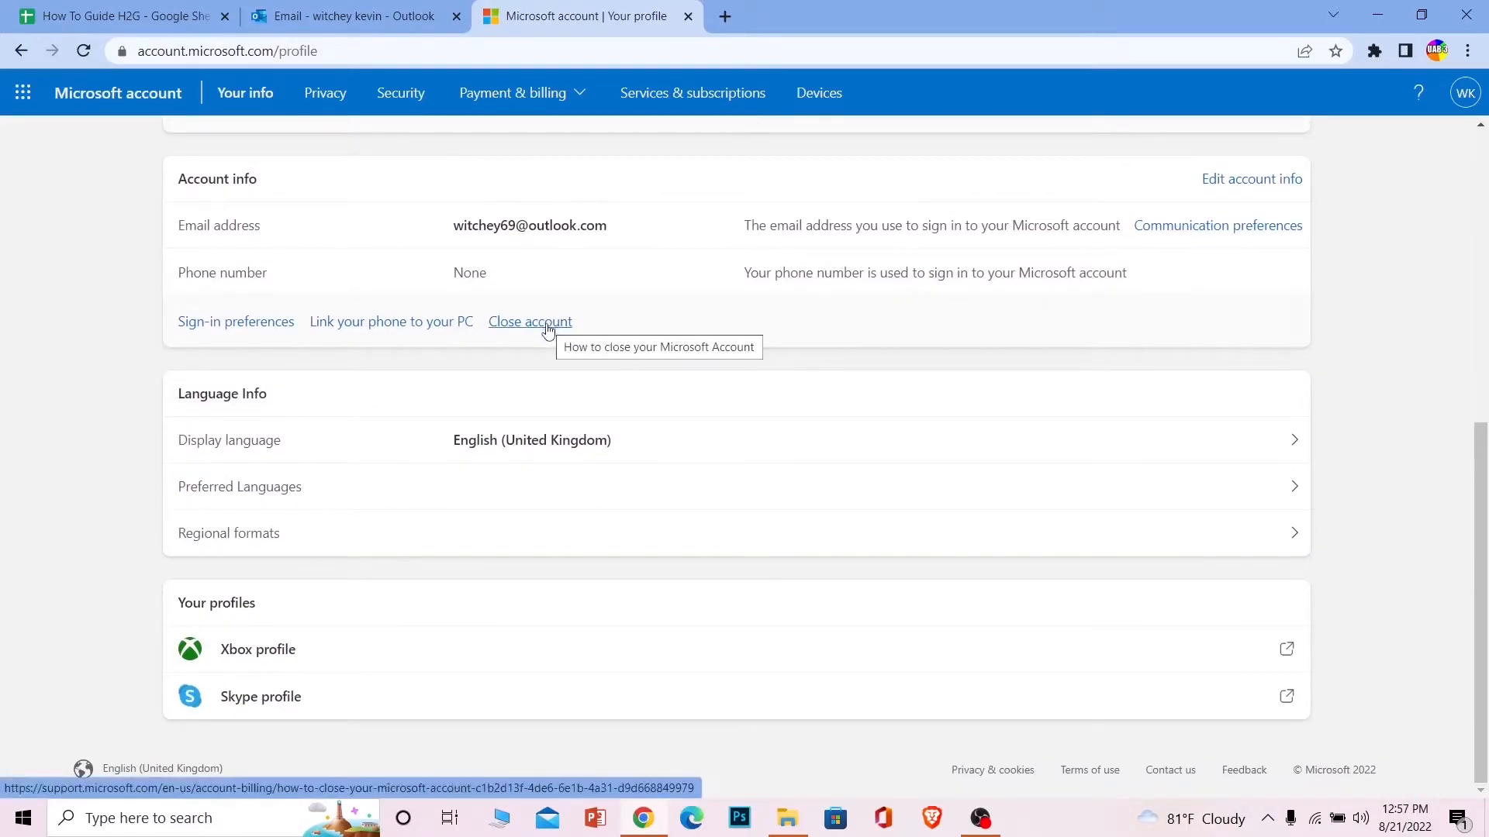
left_click(529, 321)
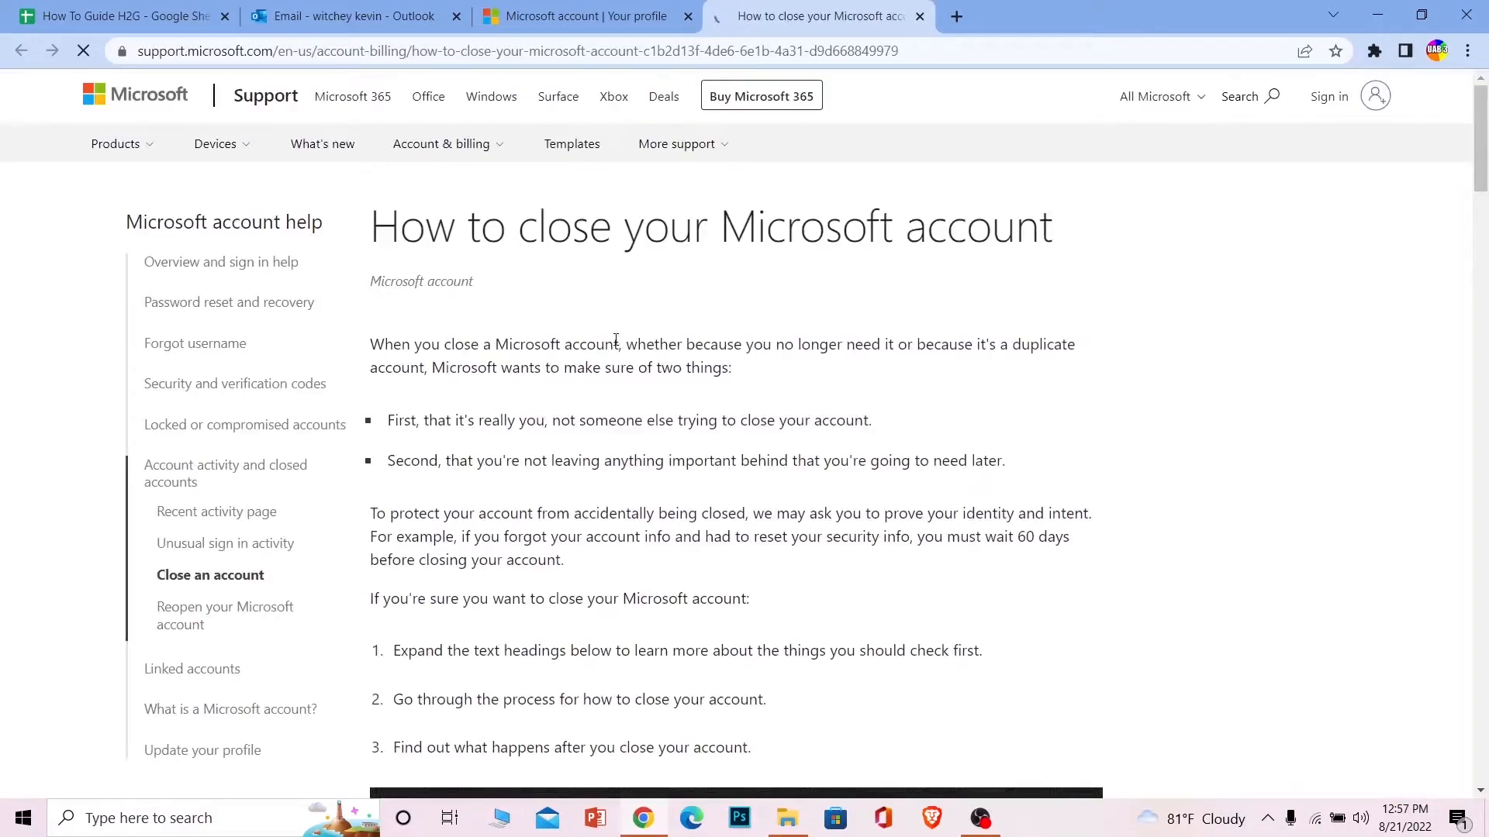
- Follow 'Close your Outlook.com account' and choose 'Close your account' to reach the password prompt
scroll("down", 3)
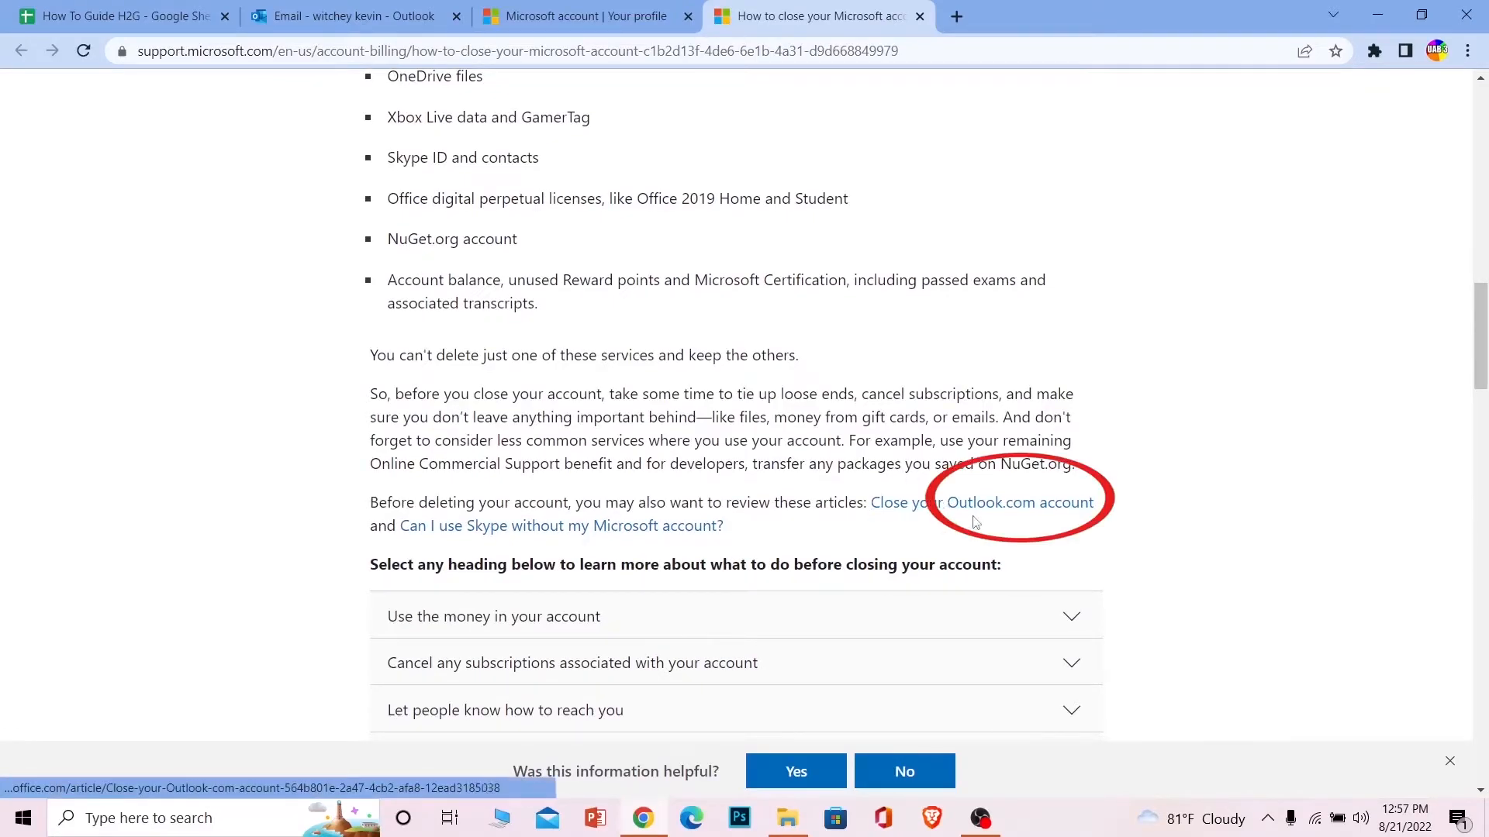
left_click(1015, 502)
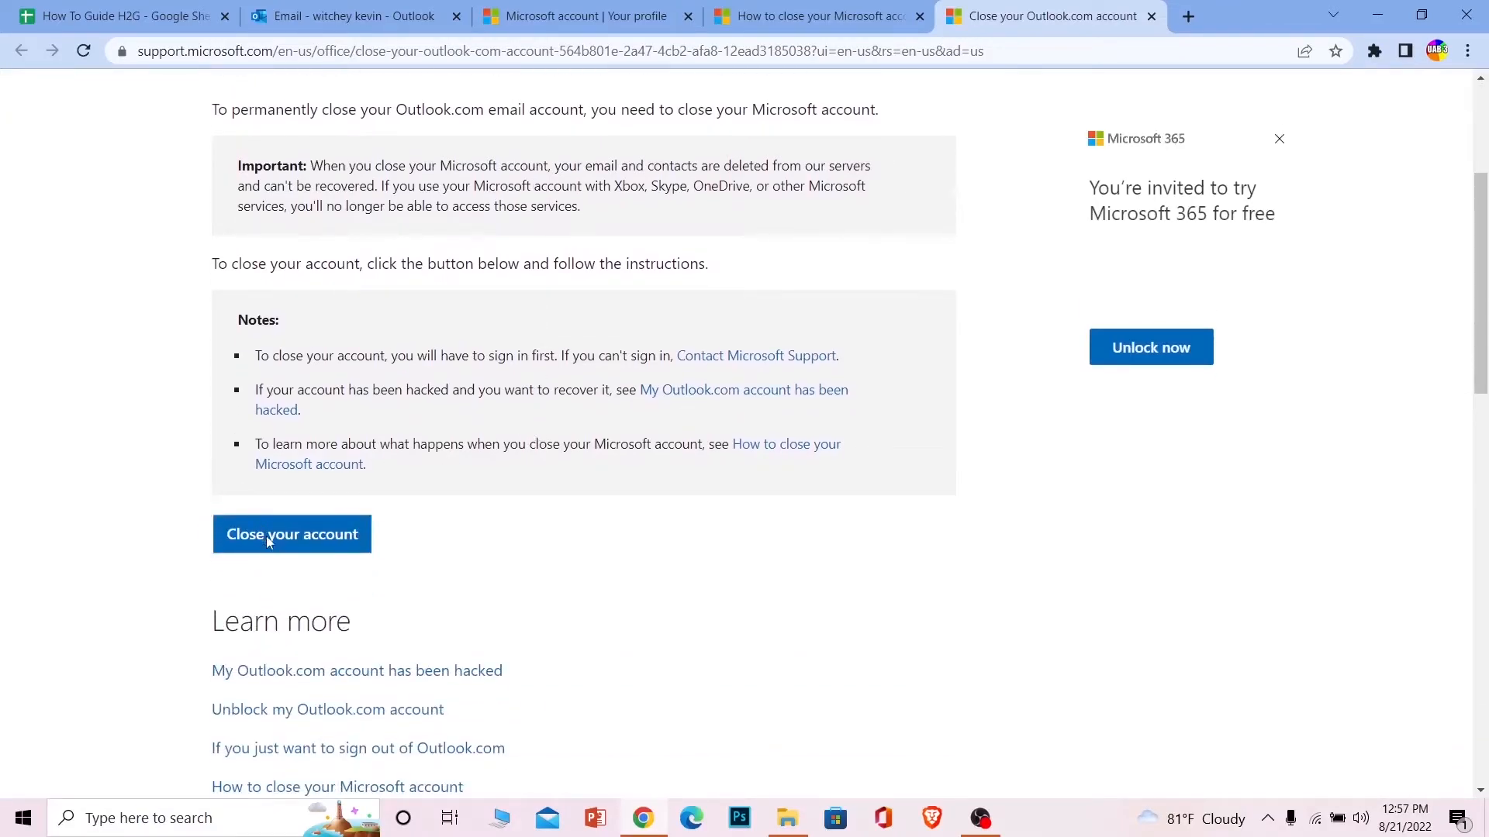
left_click(292, 533)
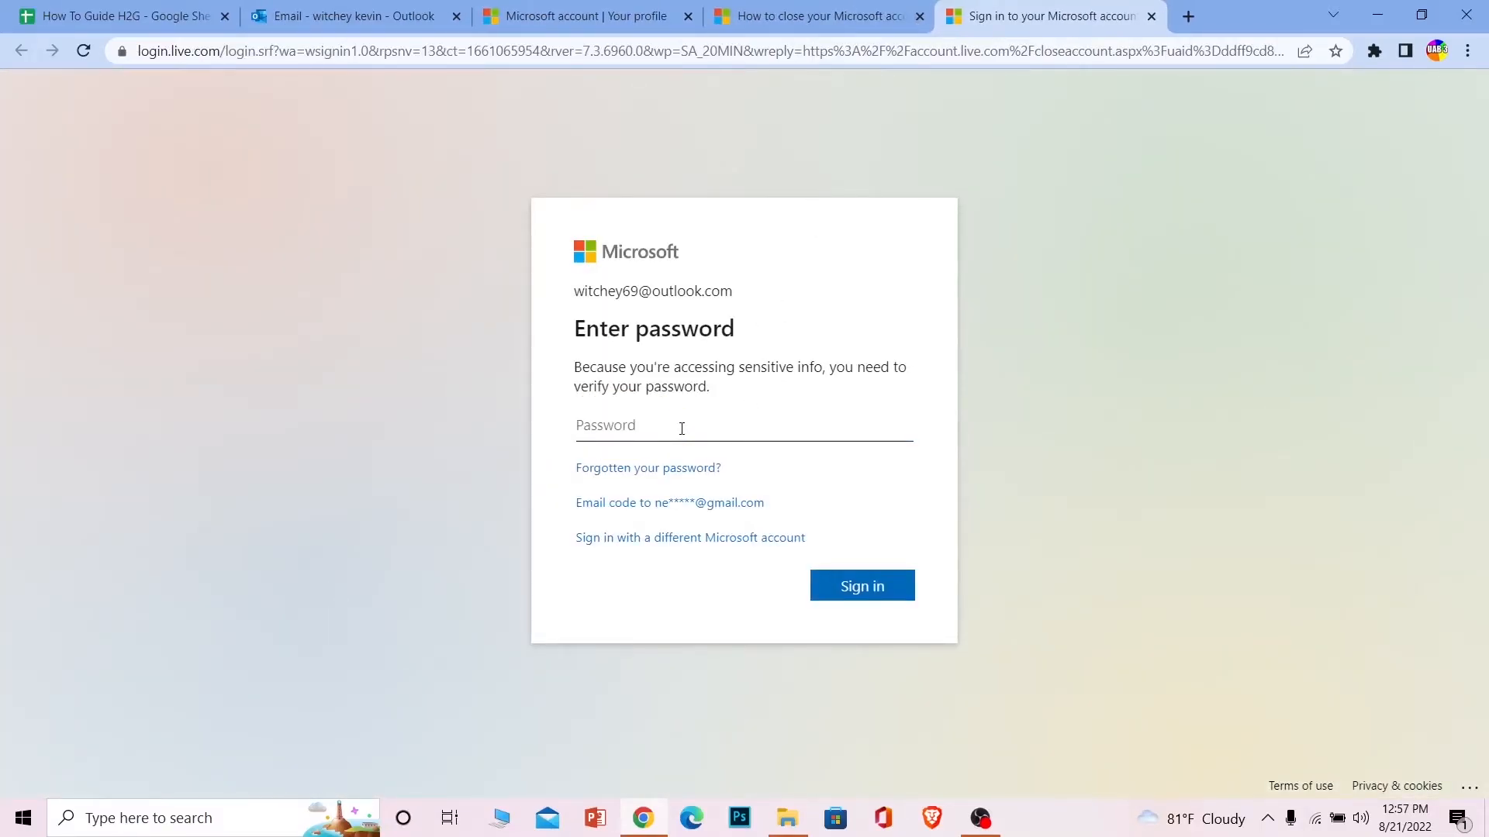
mouse_move(1029, 490)
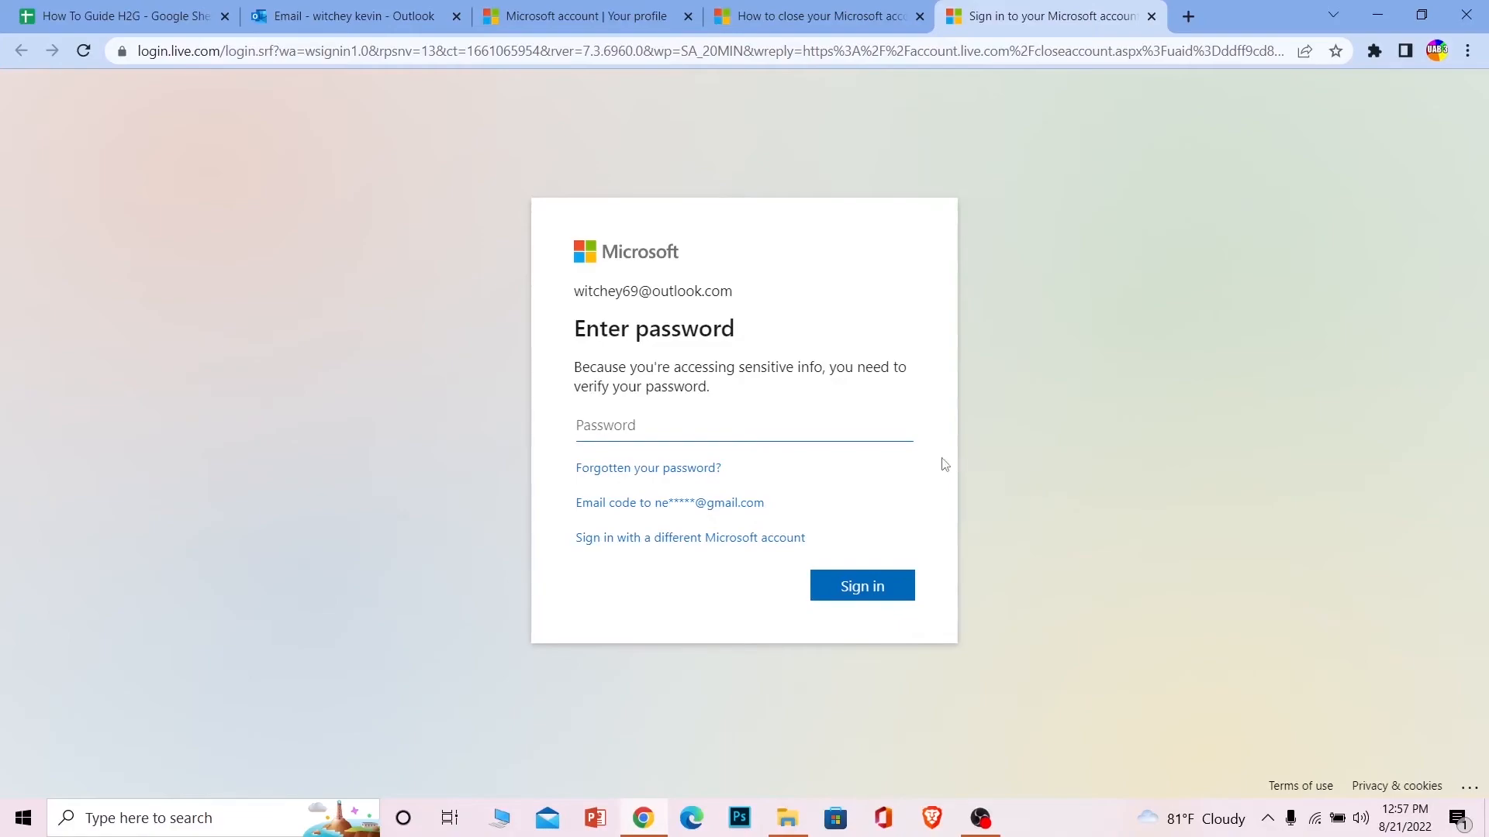
mouse_move(866, 22)
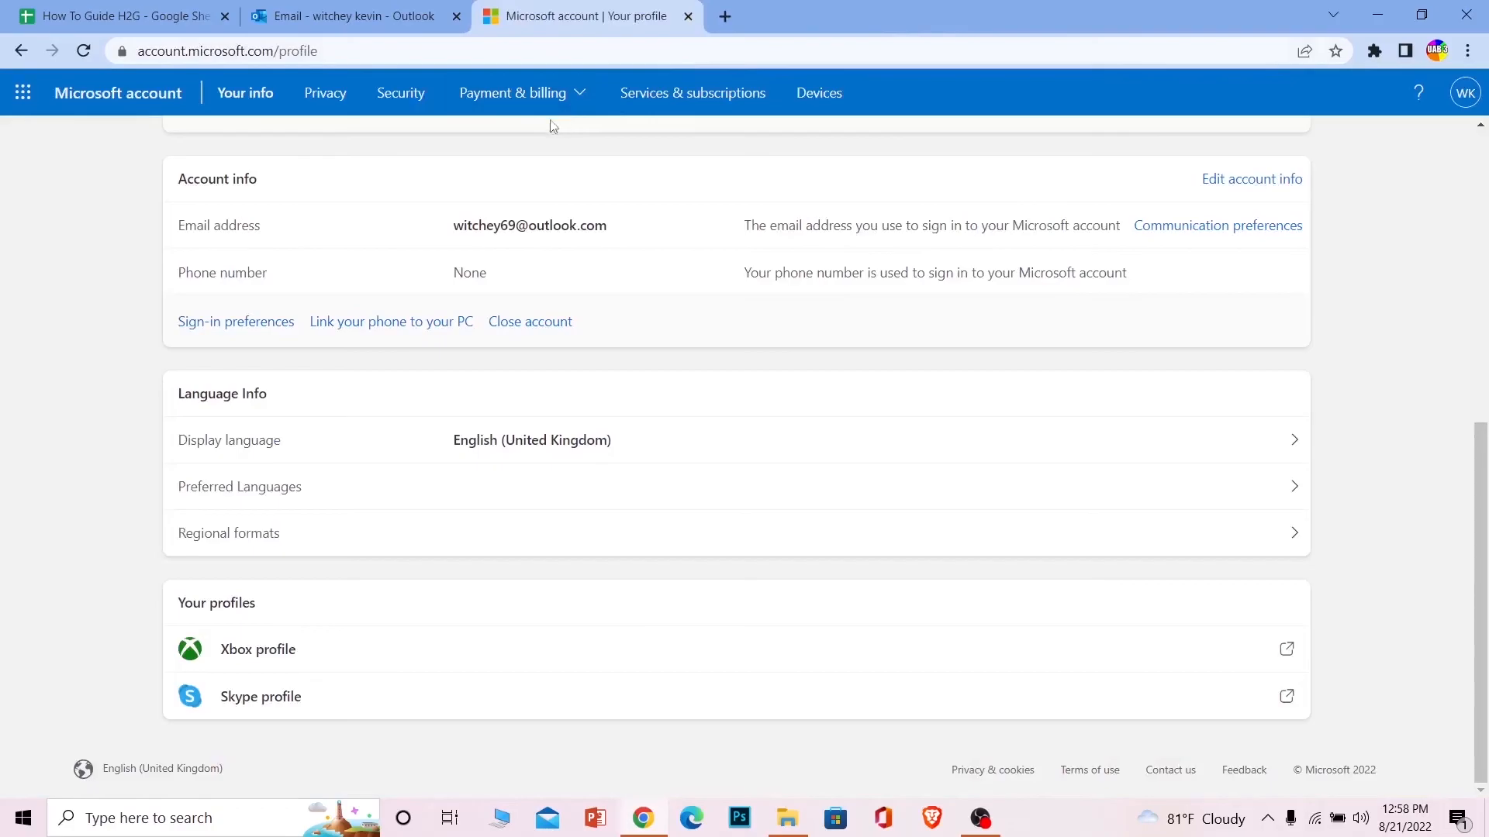
- Scroll back to the top of the Your info page after closing the other tabs
scroll("up", 3)
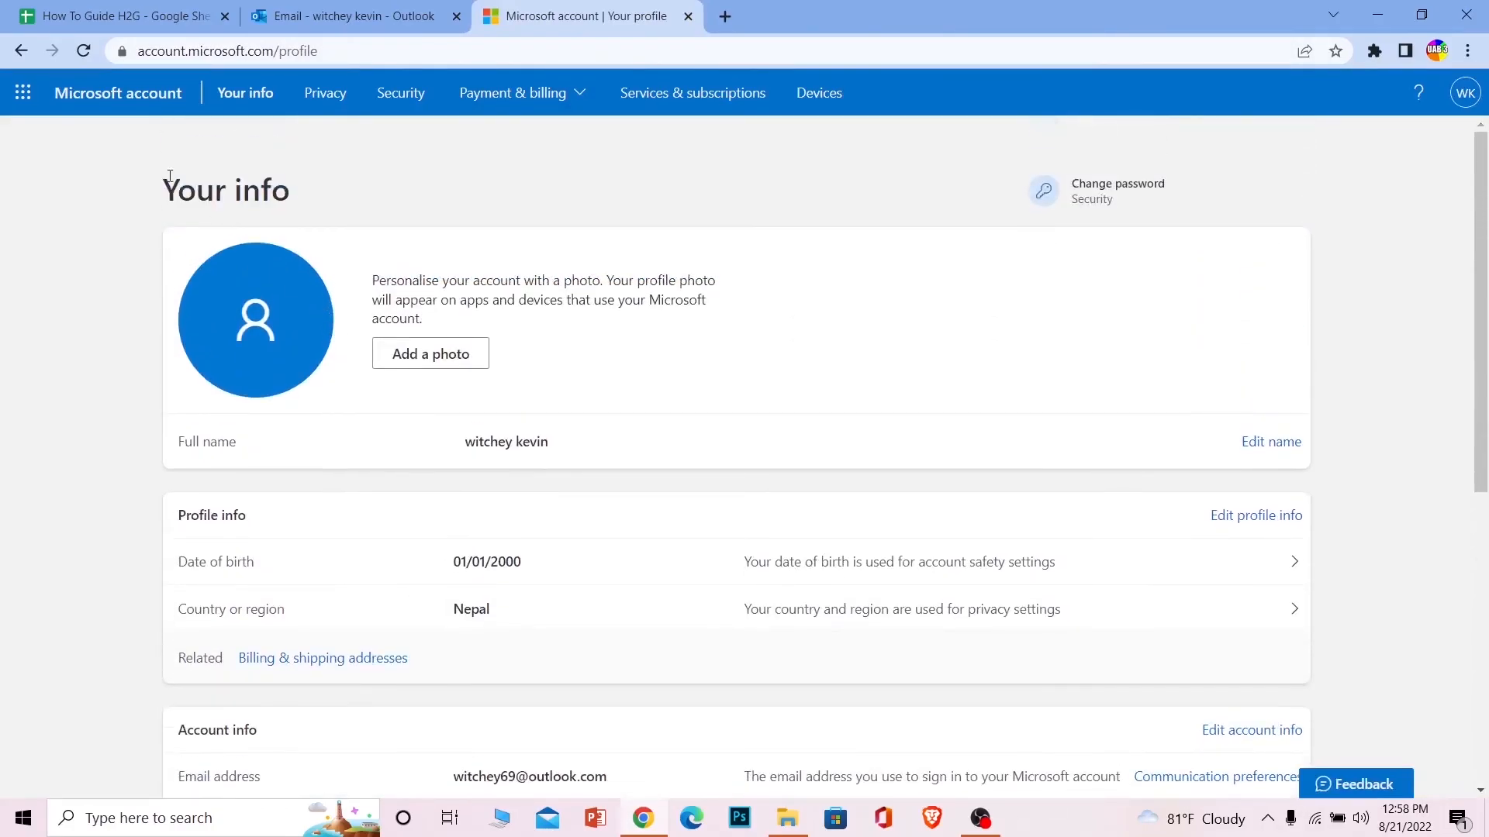